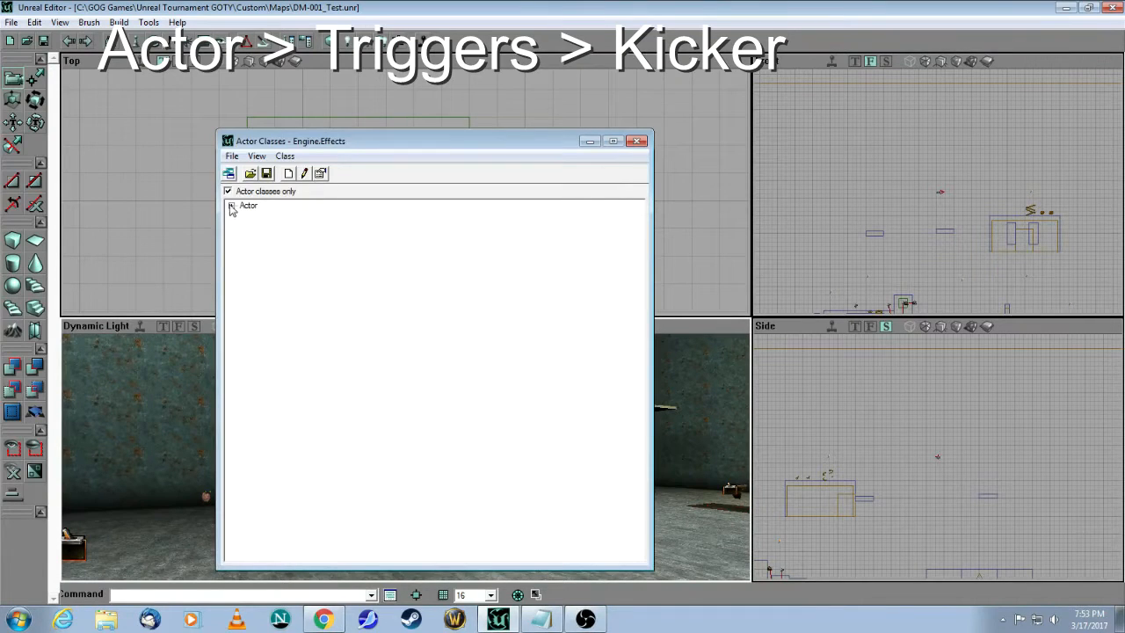
- Place a Kicker from Actor > Triggers on the room floor and open its properties
click(230, 206)
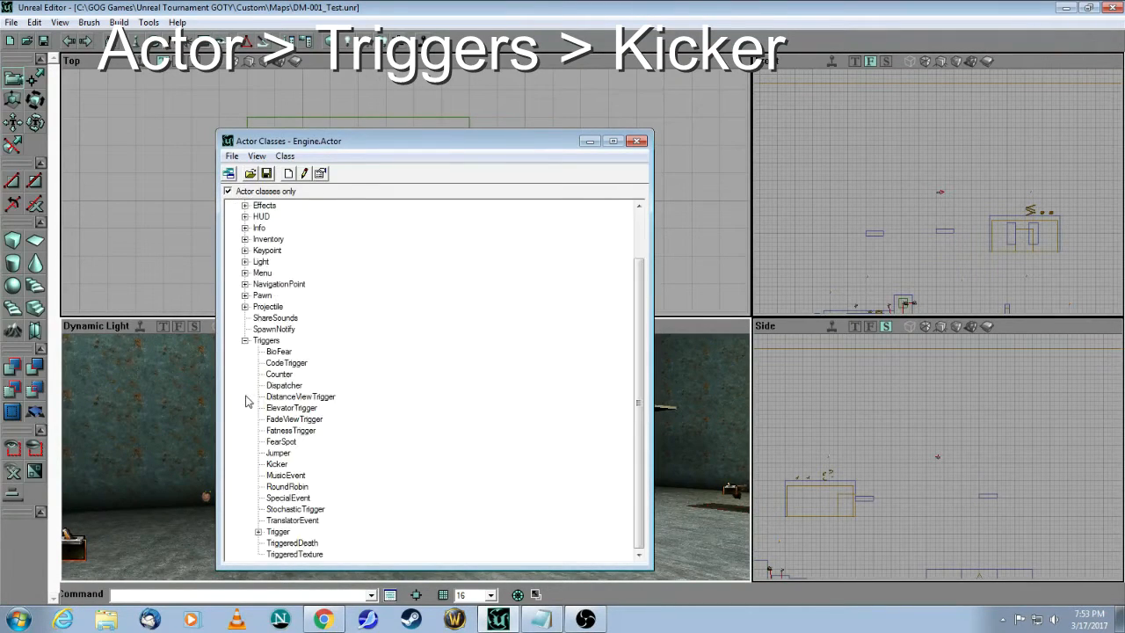
click(276, 464)
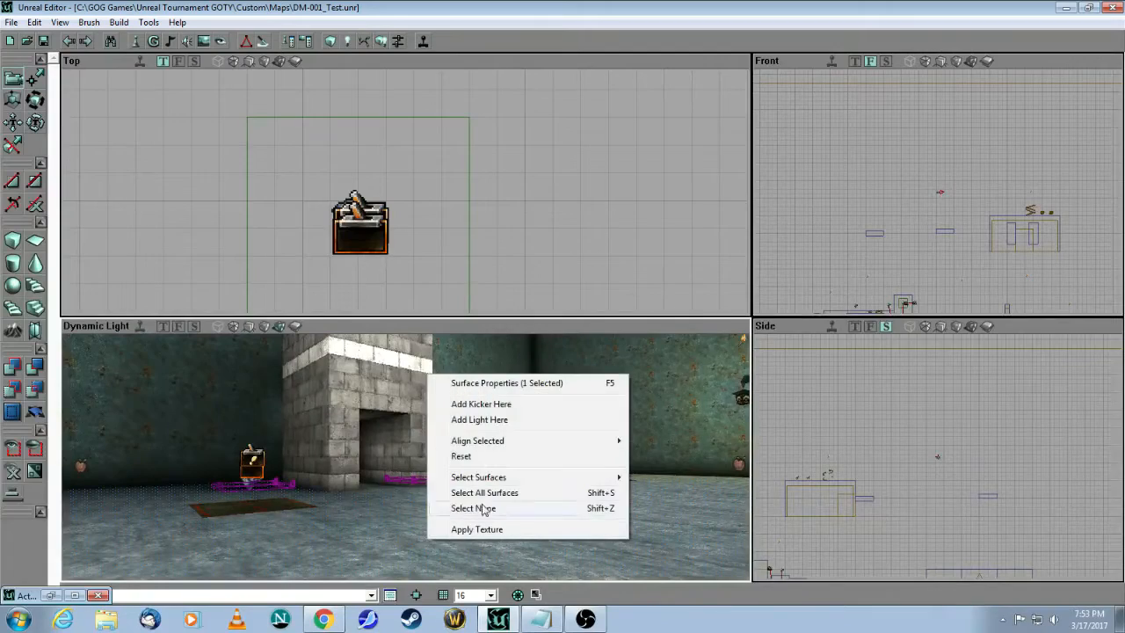
click(473, 508)
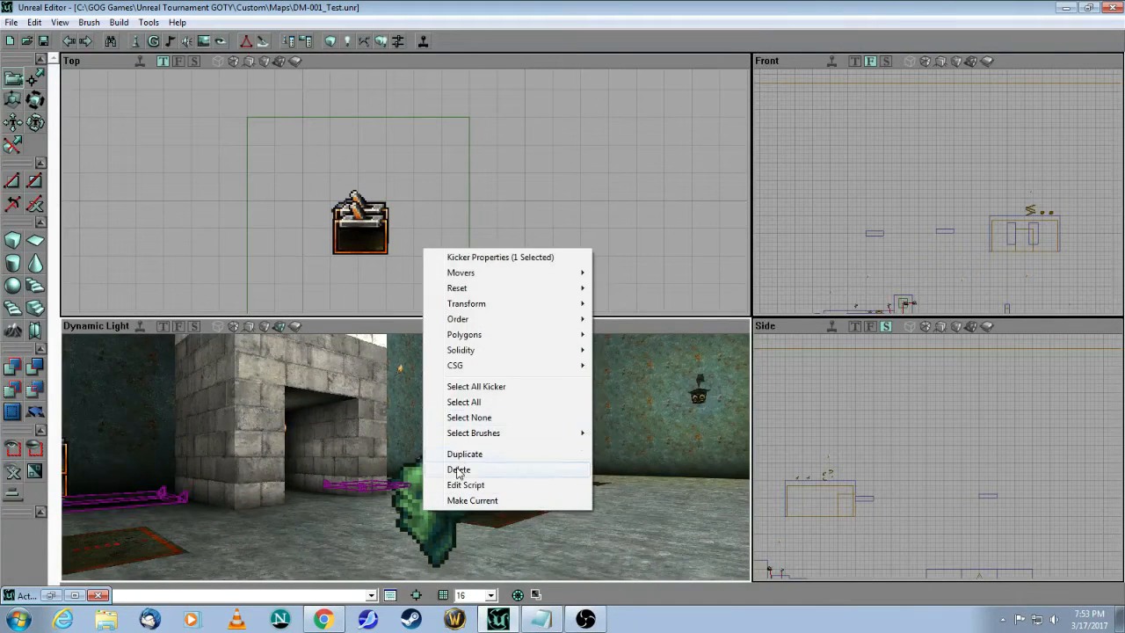
click(458, 469)
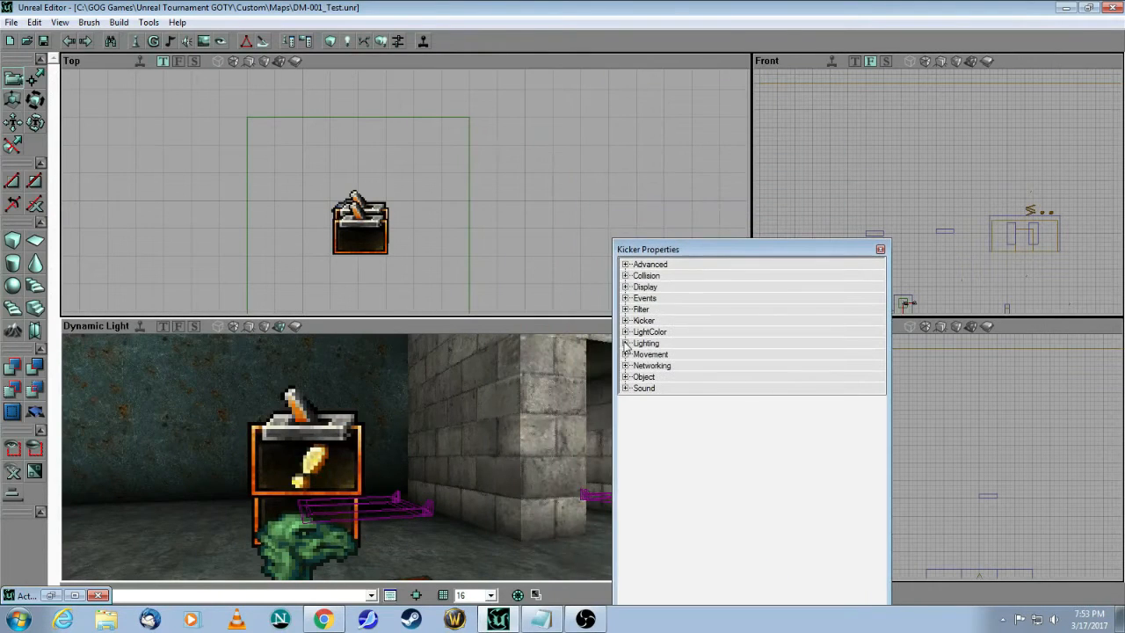
- Expand the Kicker group to check kill velocity, randomize, kicked classes Pawn and velocity (-57, 57, 1050)
click(626, 320)
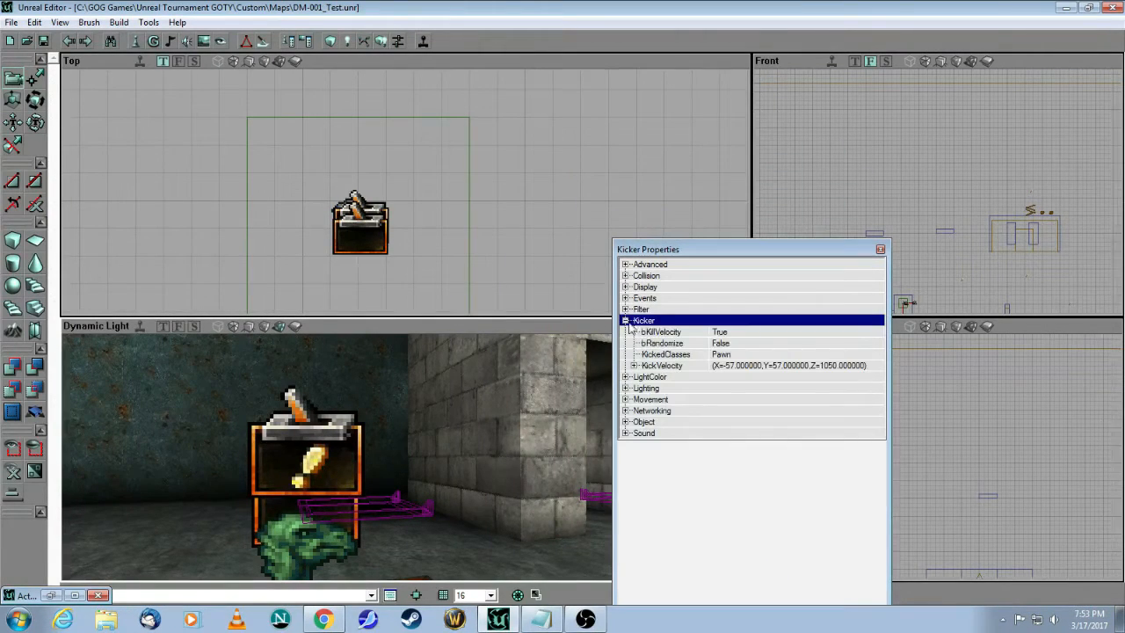
mouse_move(681, 343)
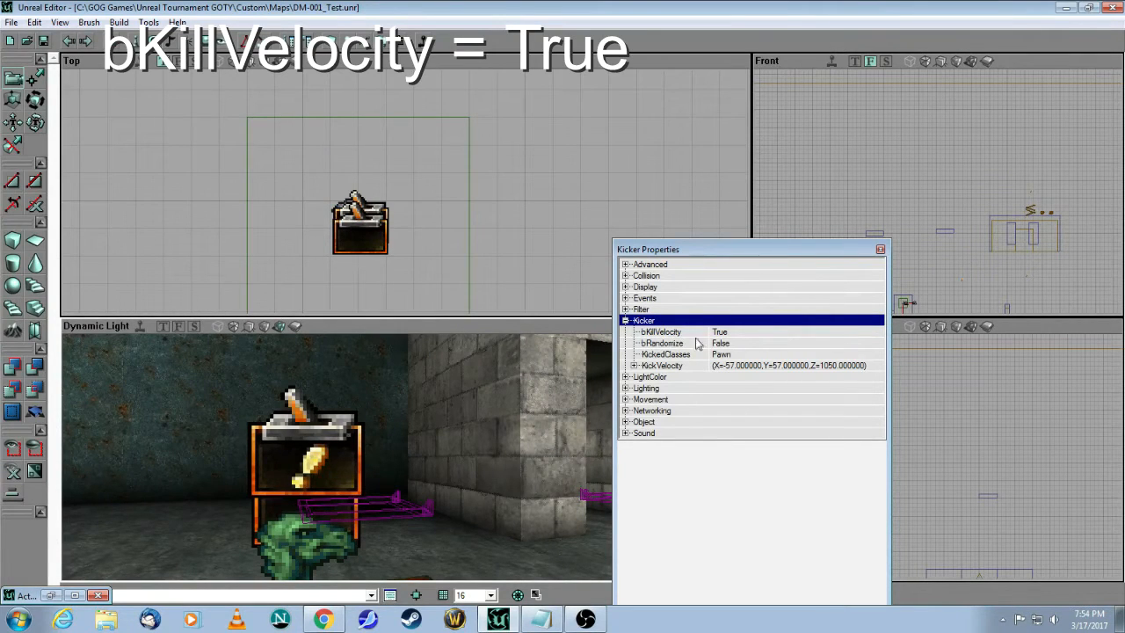
mouse_move(767, 340)
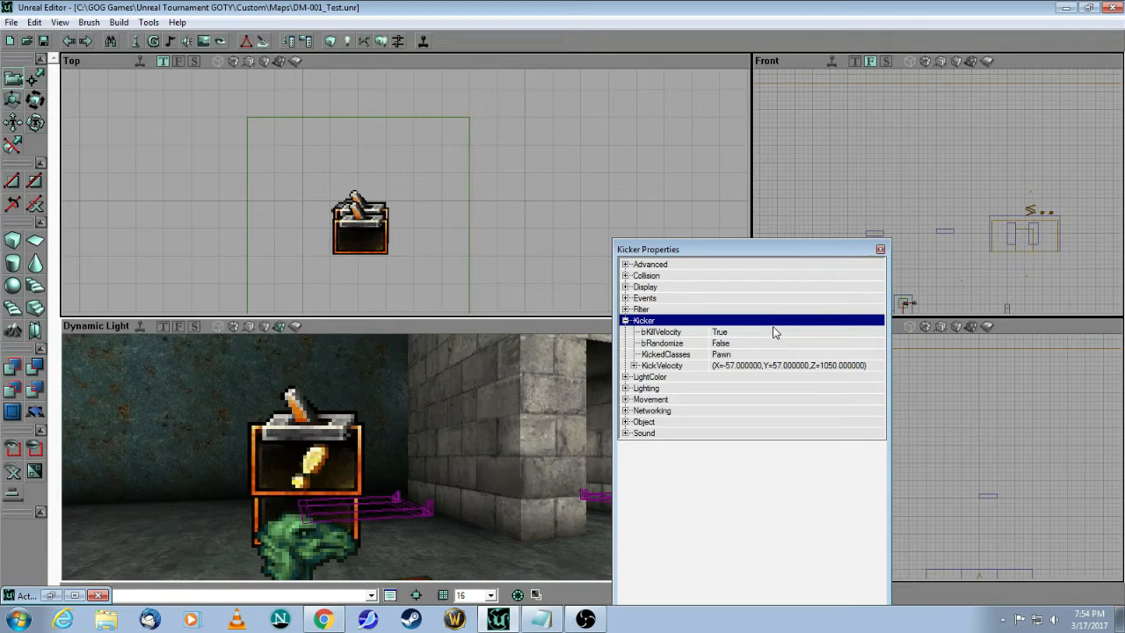
click(662, 343)
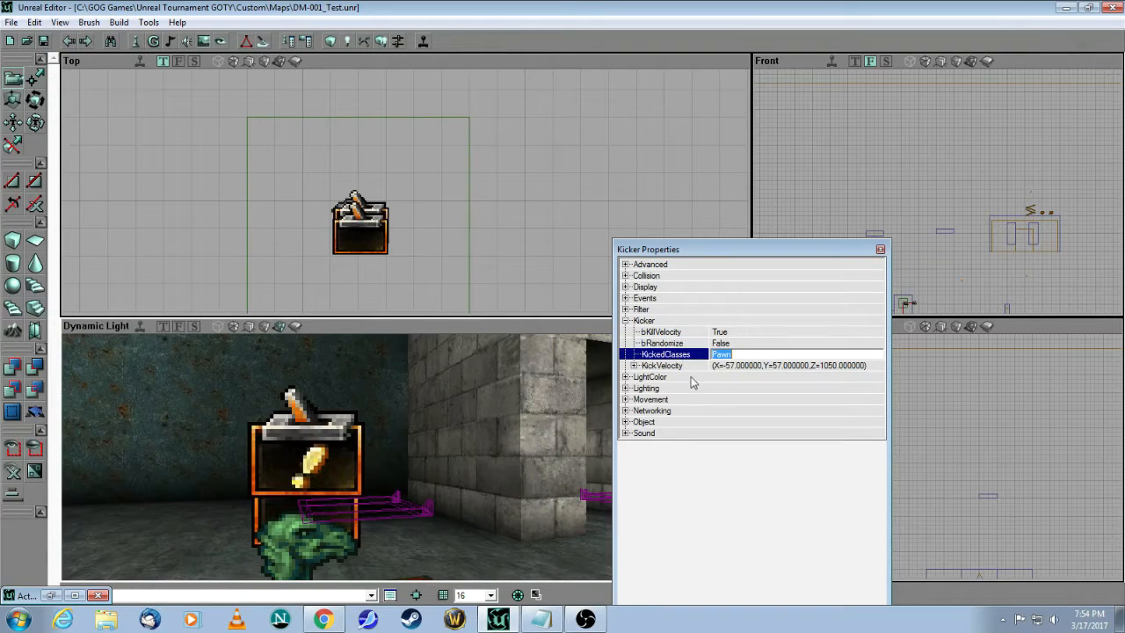
click(627, 365)
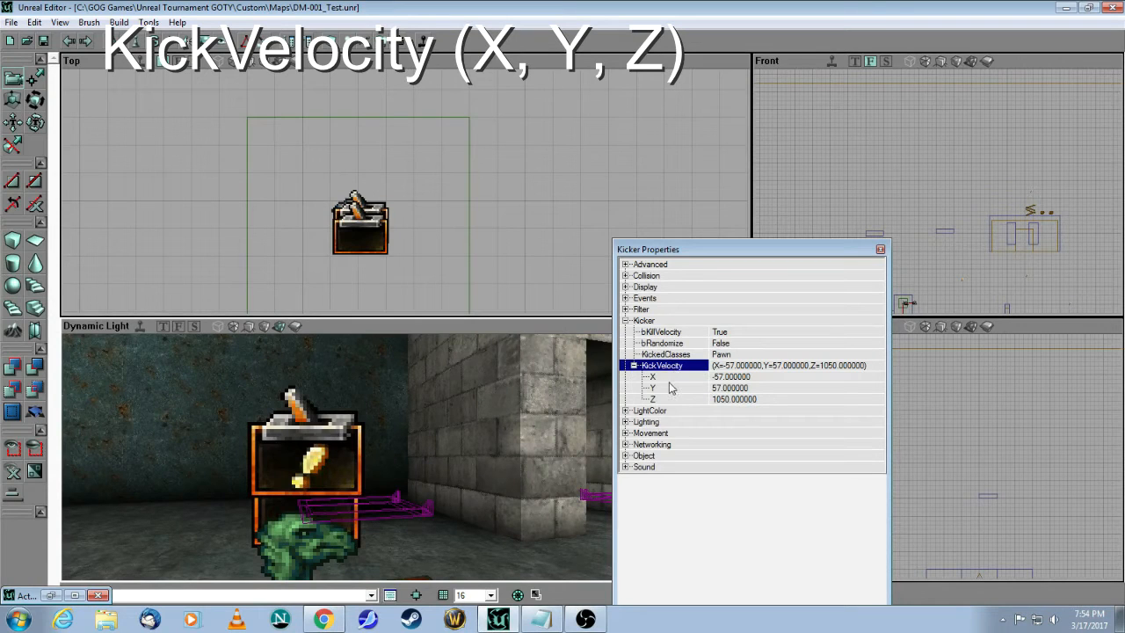
mouse_move(674, 386)
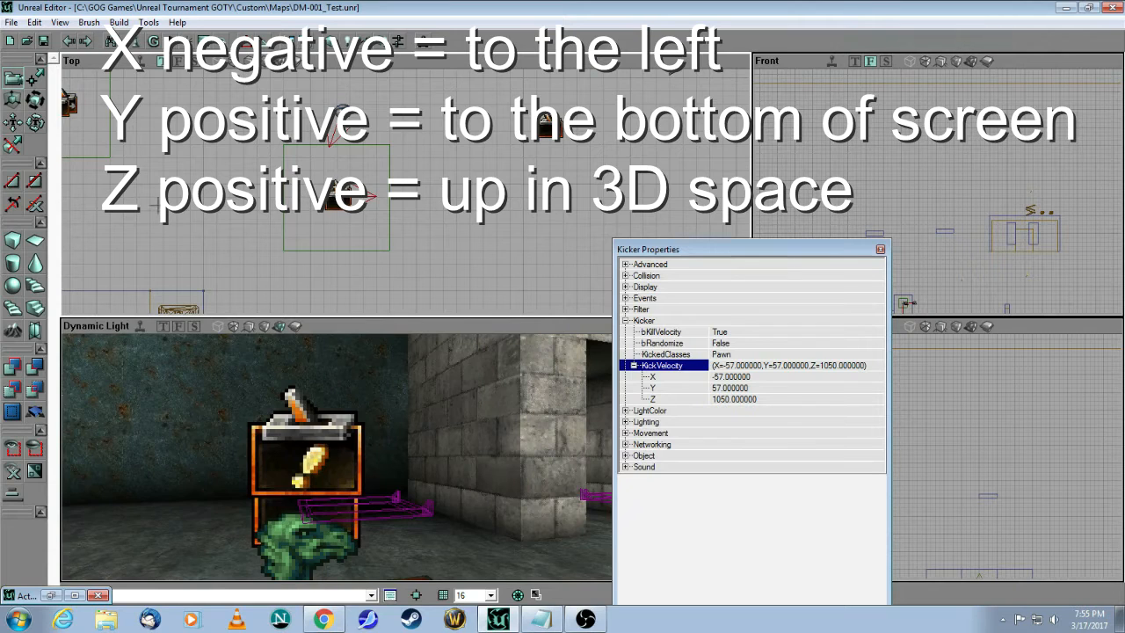
mouse_move(705, 387)
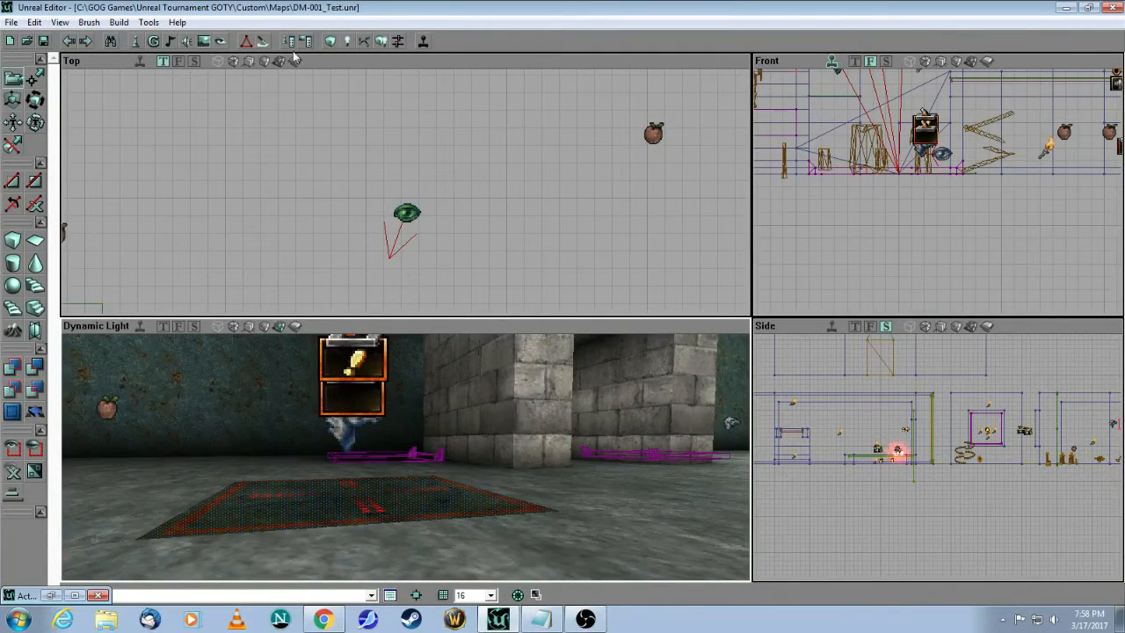
- Check the marker pad's surface properties, then open the Trigger's properties at the Kicker
click(303, 42)
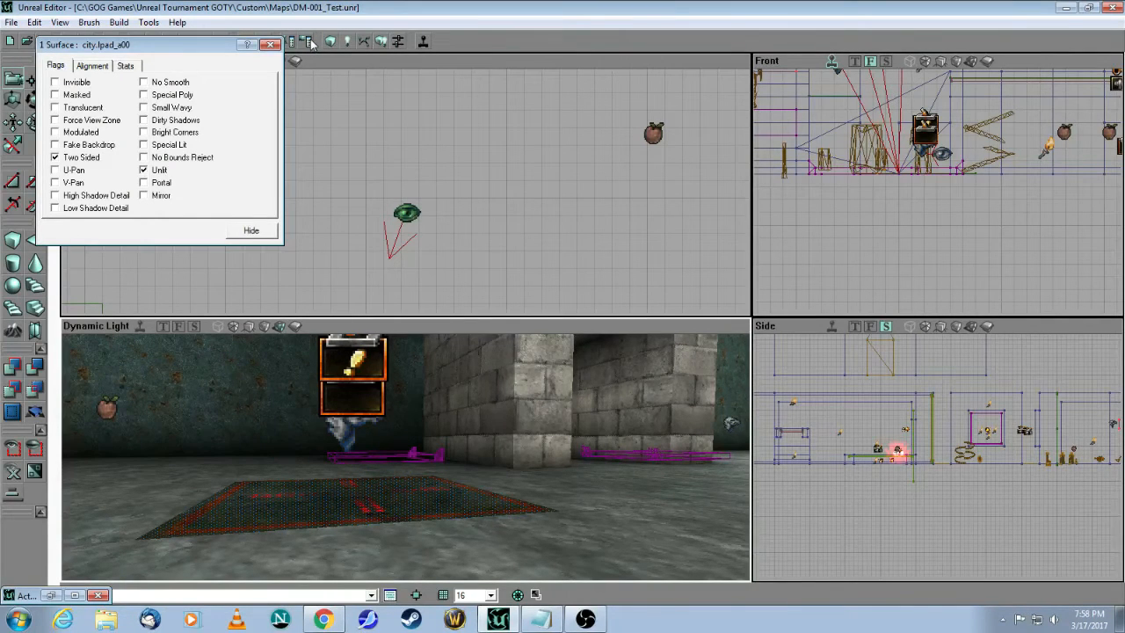
click(269, 44)
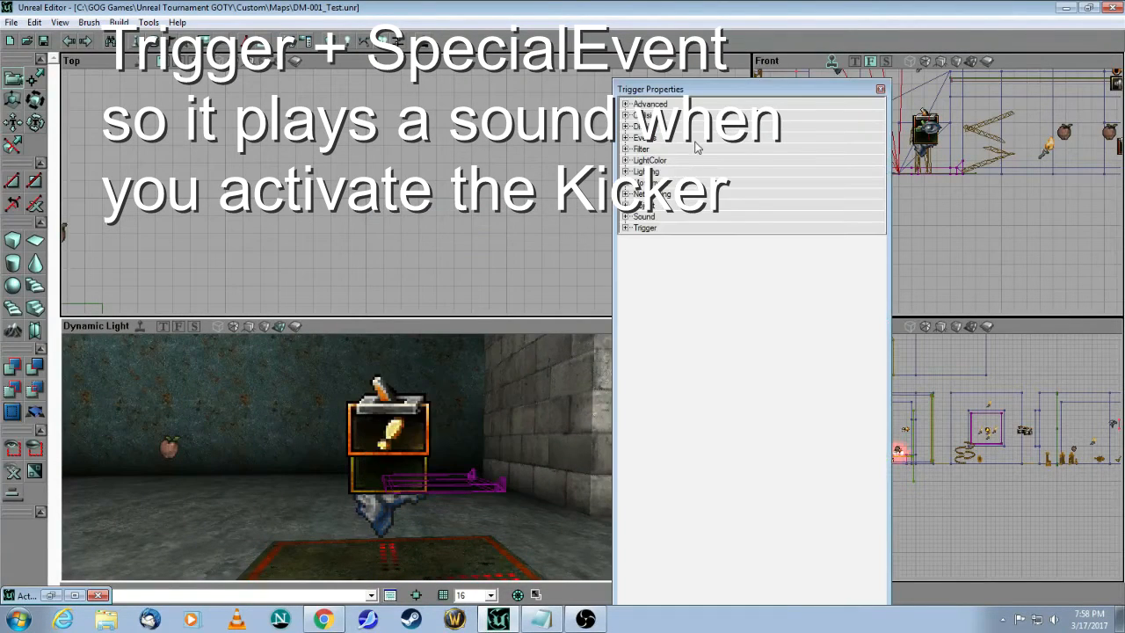
- Set SpecialEvent1 to tag kicked, state PlaySoundEffect, sound UnrealI.Pickups.BootJmp
click(628, 138)
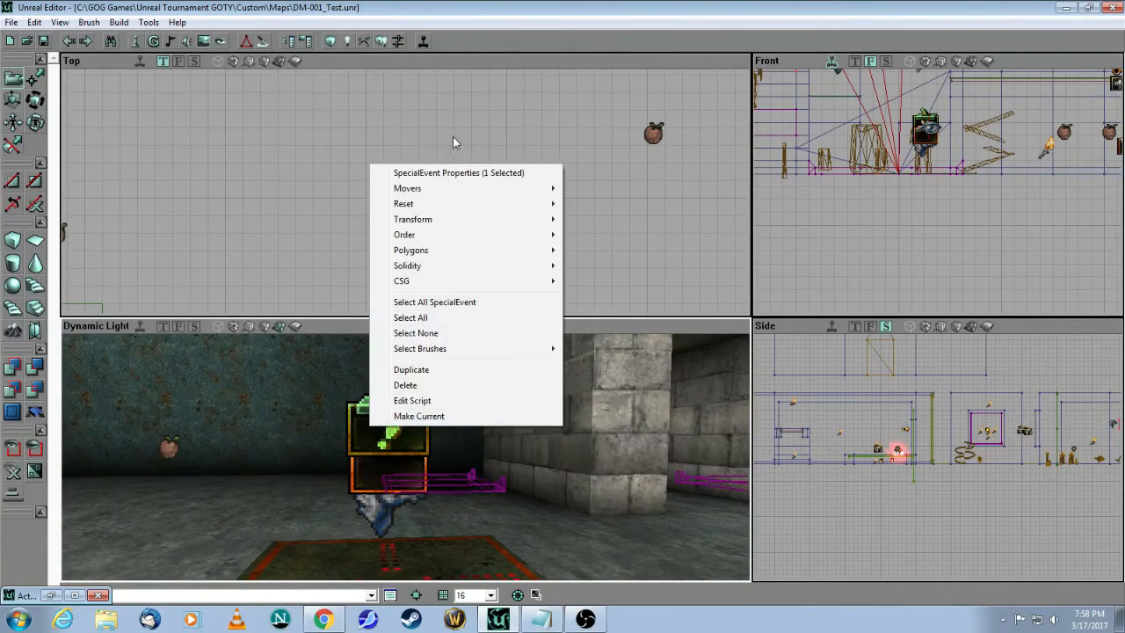
click(459, 172)
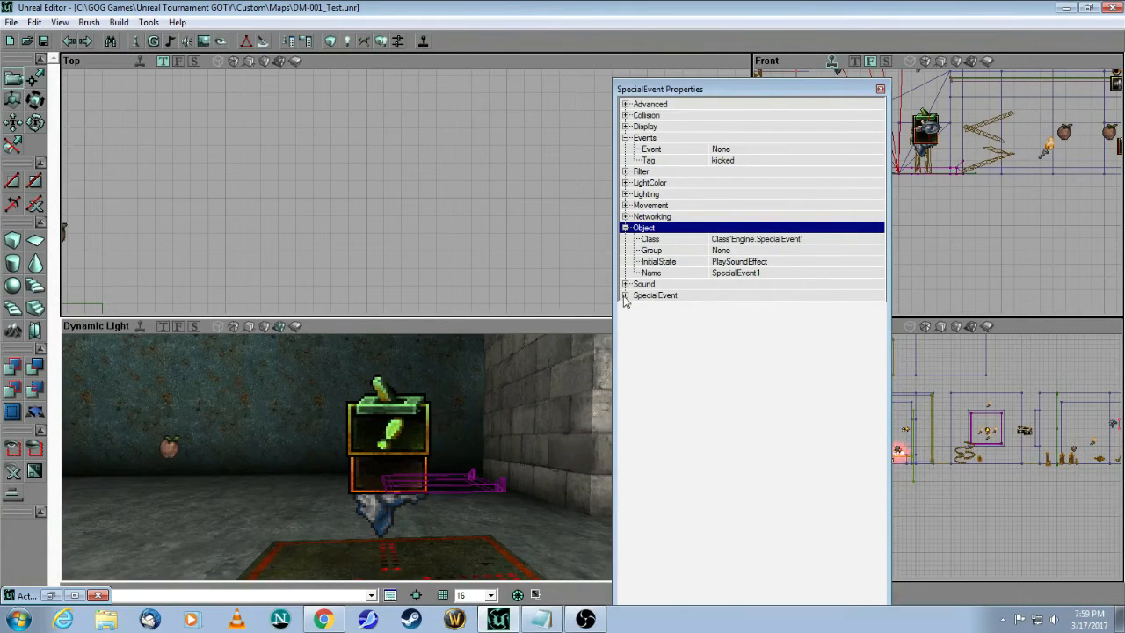
click(626, 295)
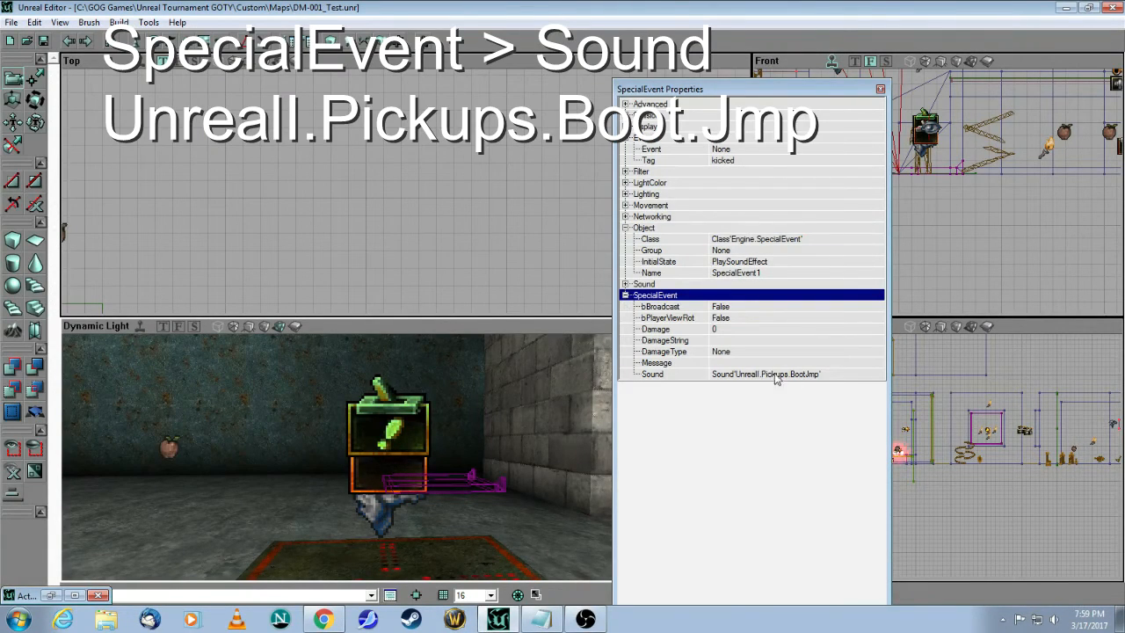
mouse_move(757, 390)
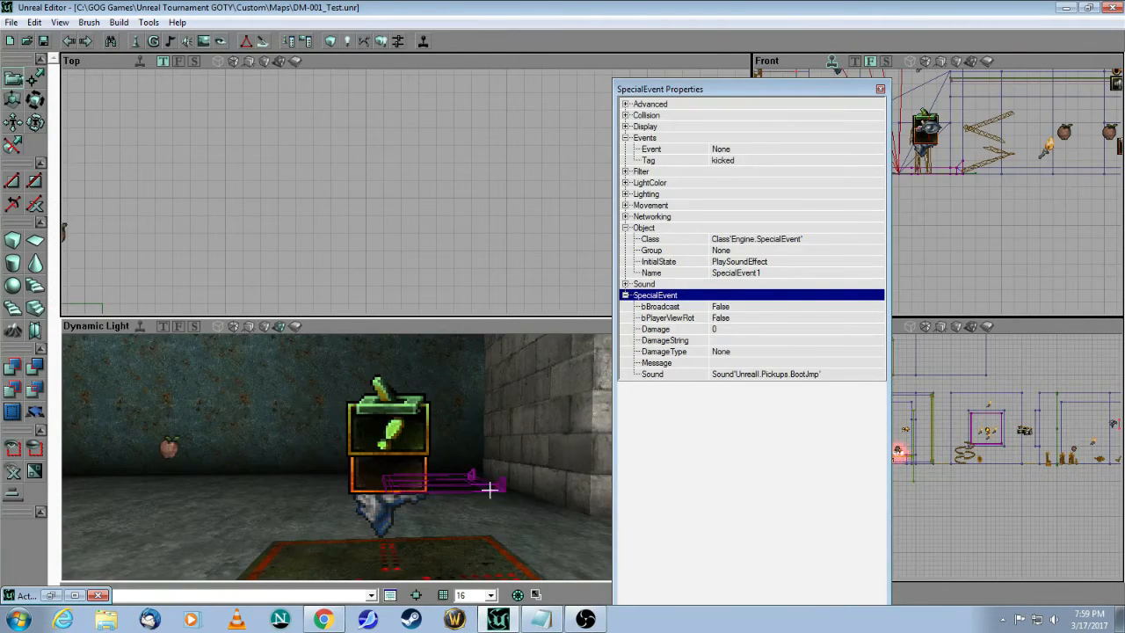
click(881, 88)
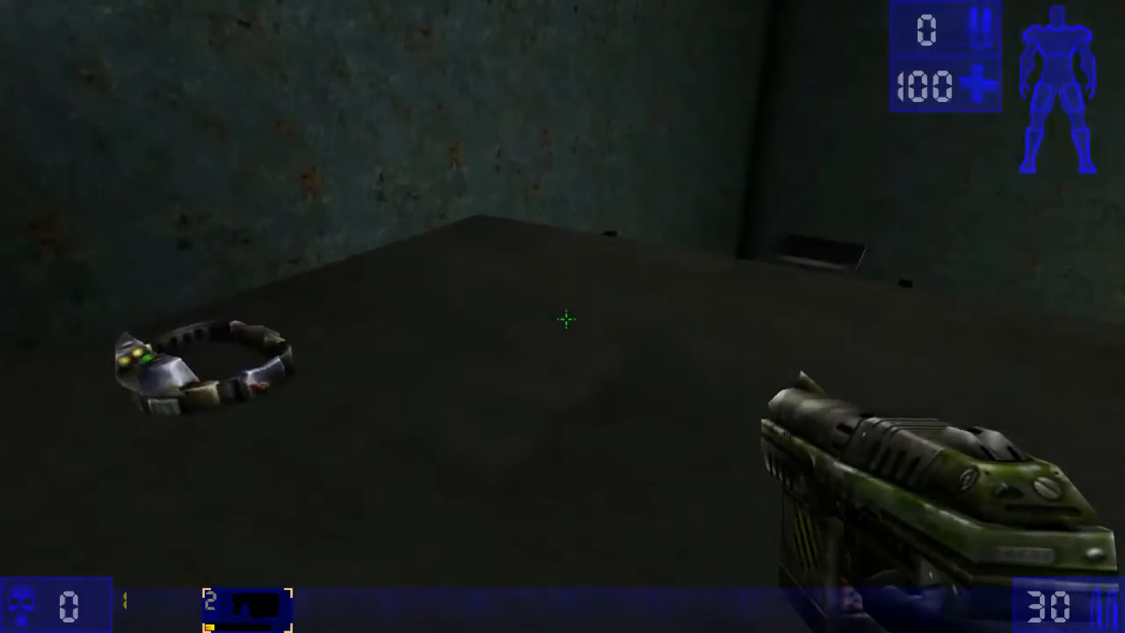
mouse_move(567, 321)
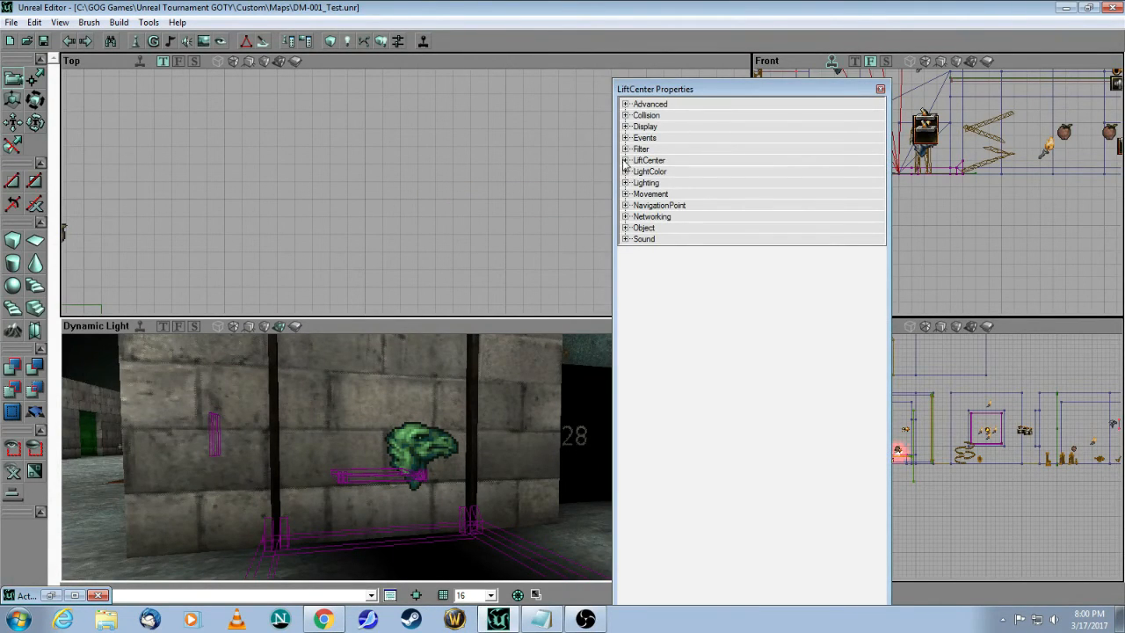
- Set LiftTag to banana on the LiftCenter and the LiftExit, then close the properties
click(626, 160)
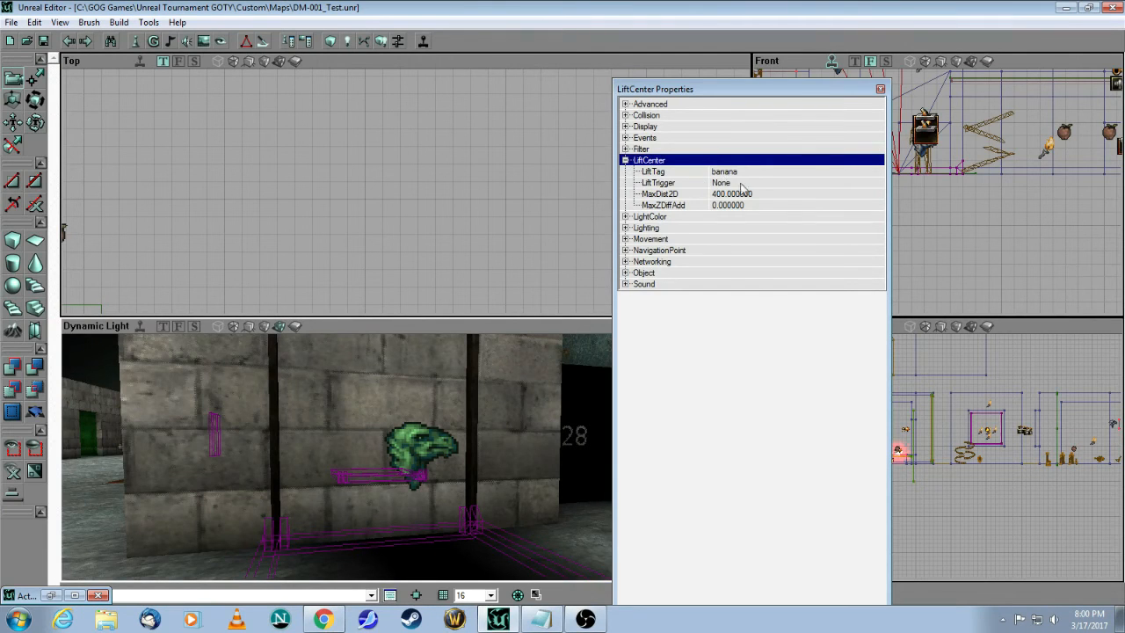
click(877, 88)
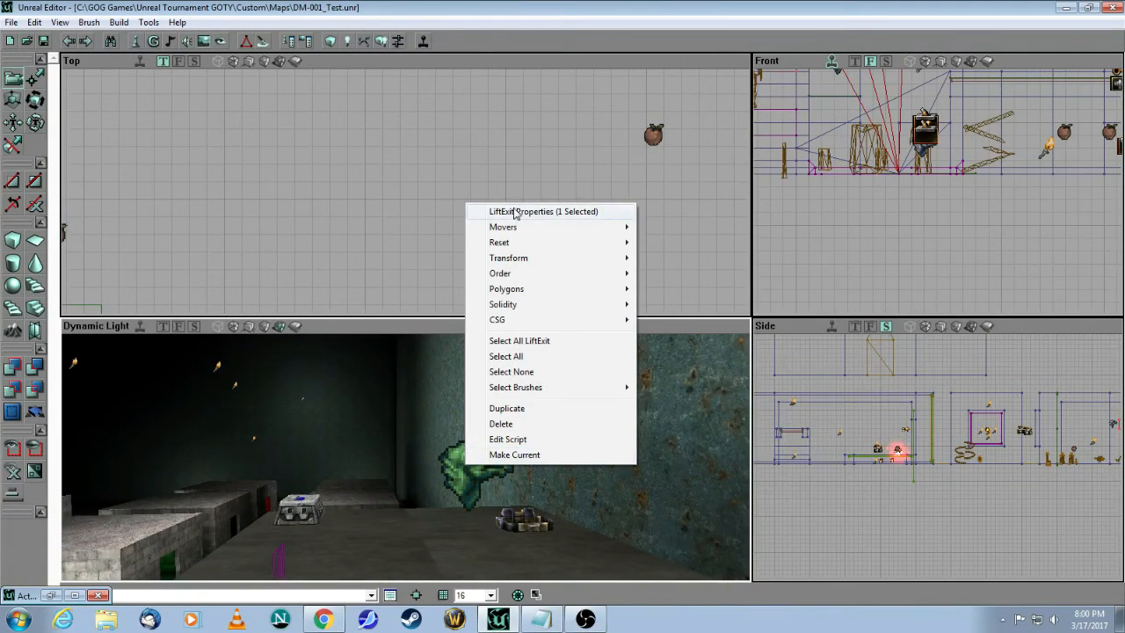
click(540, 211)
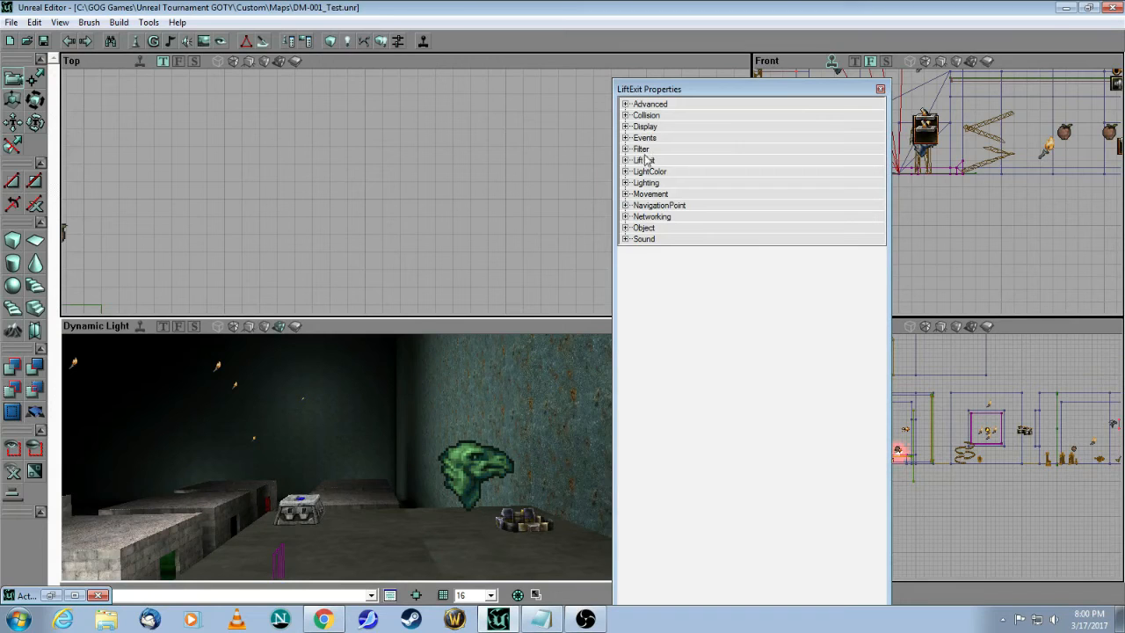
click(626, 159)
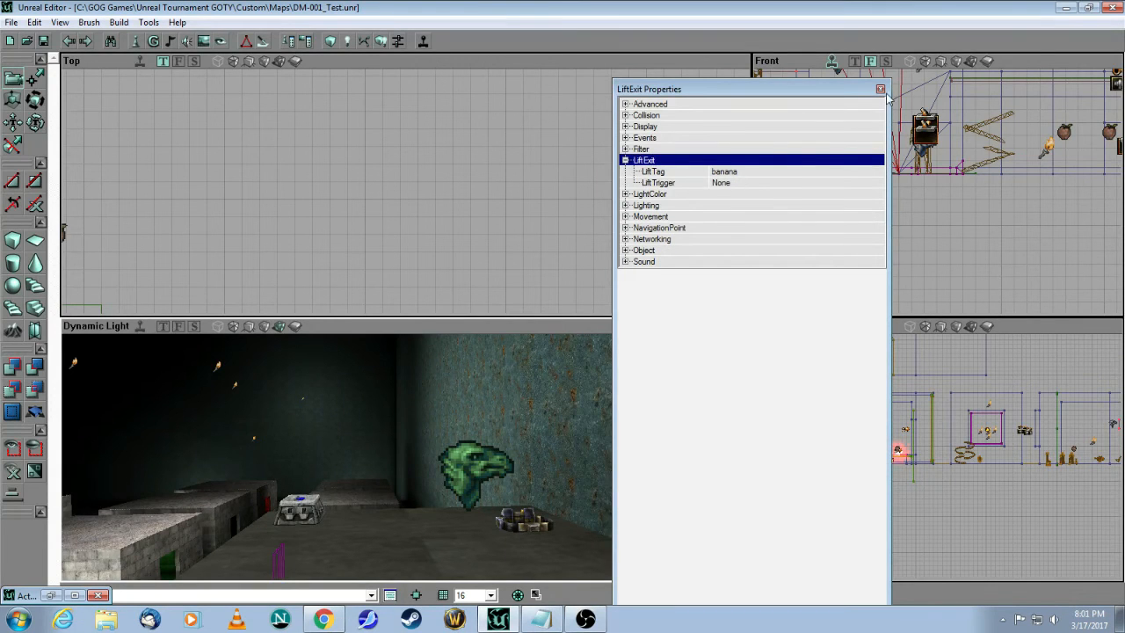
click(881, 89)
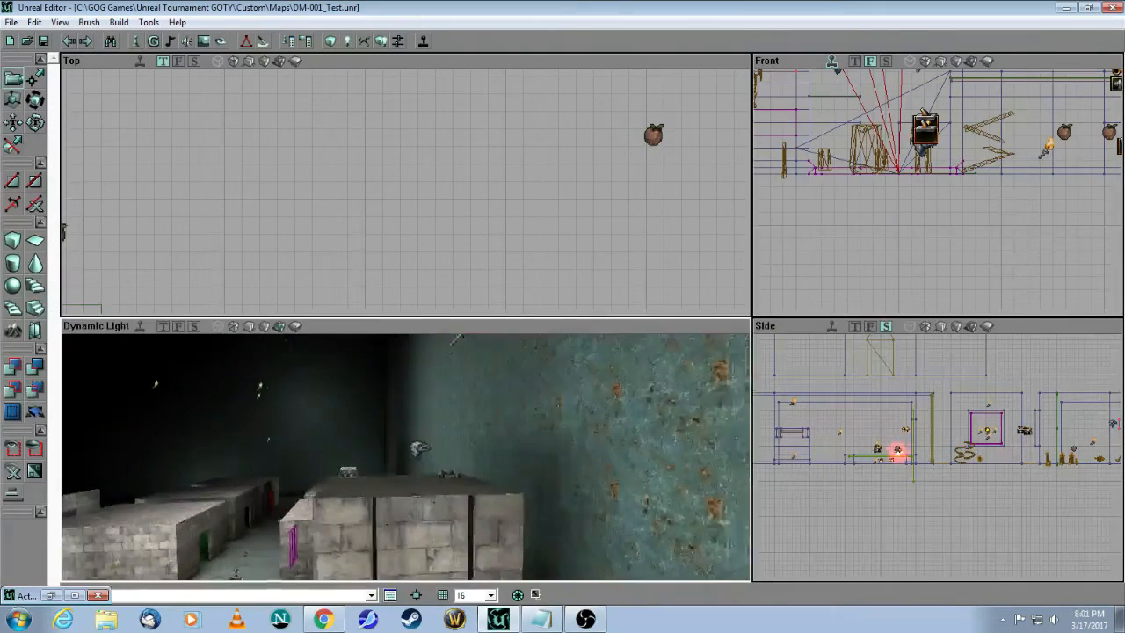